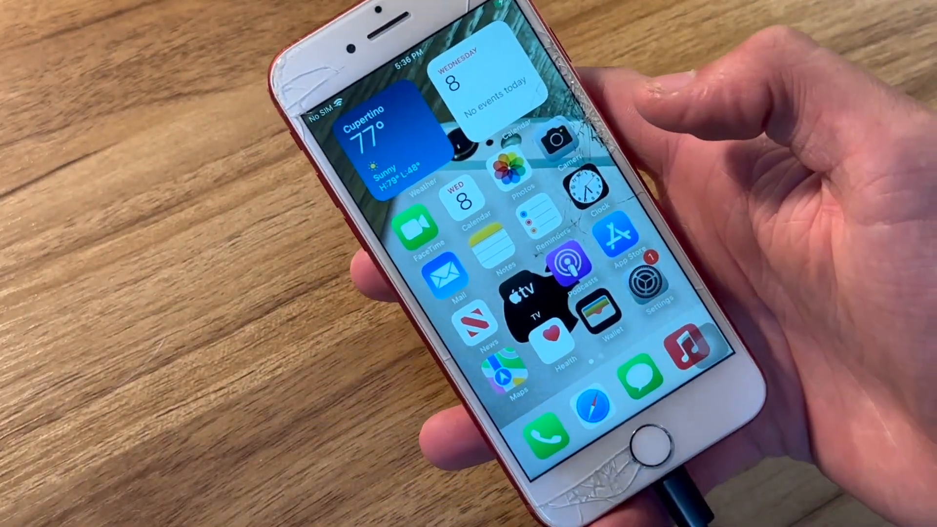
Select the connected iPhone SE 2 in the Finder sidebar to show its device page.
left_click(651, 293)
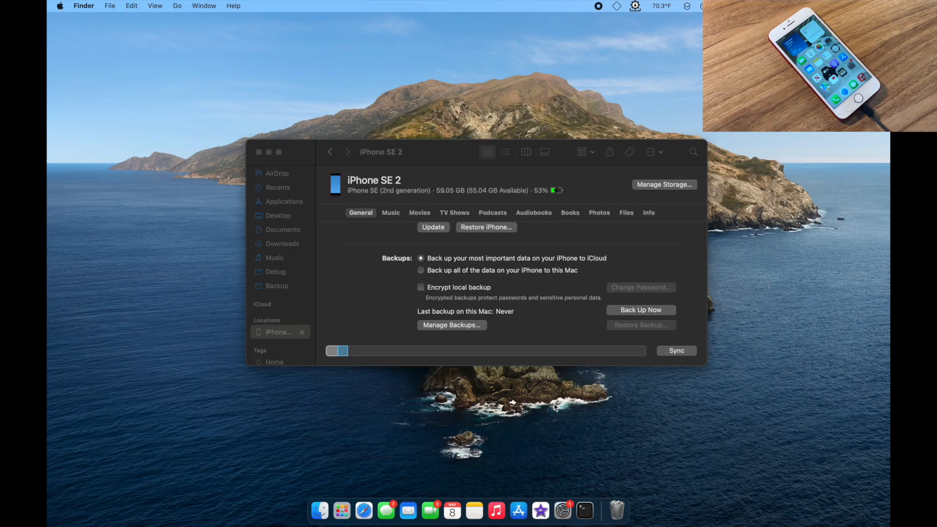
mouse_move(358, 302)
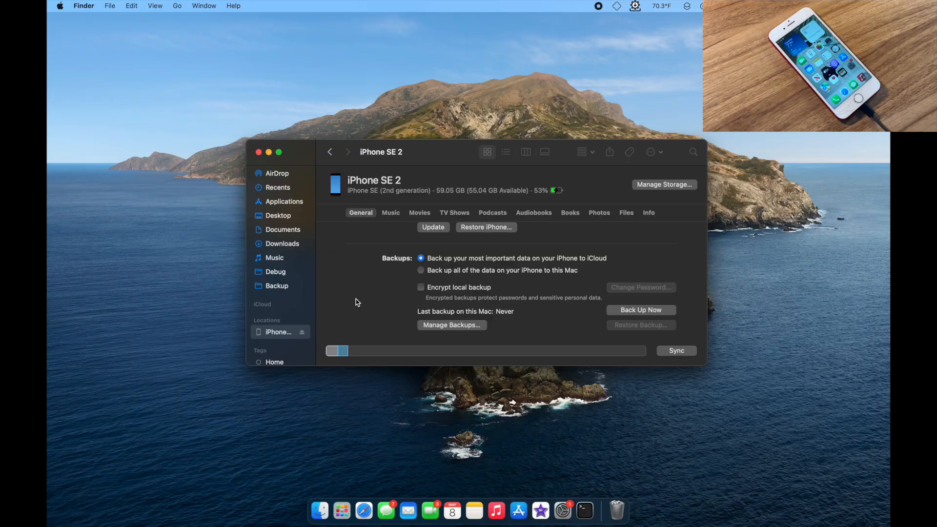
mouse_move(603, 324)
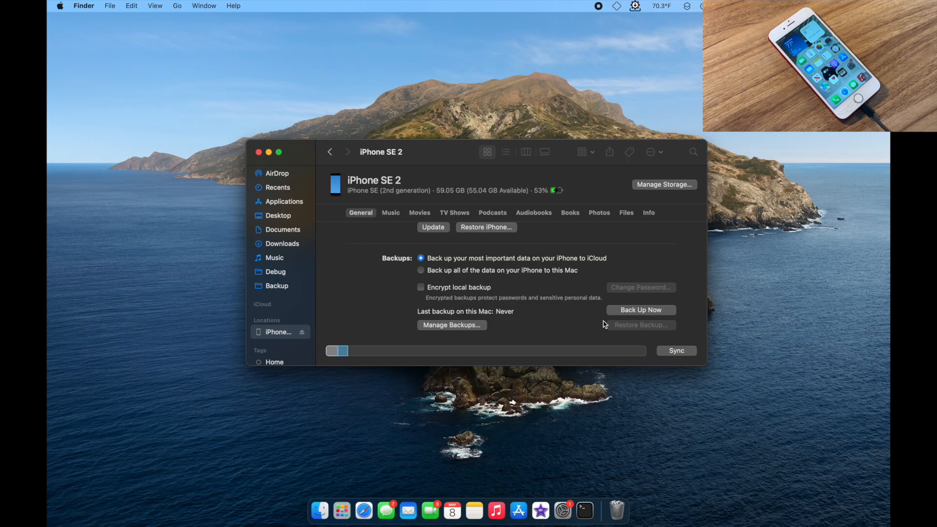
mouse_move(585, 316)
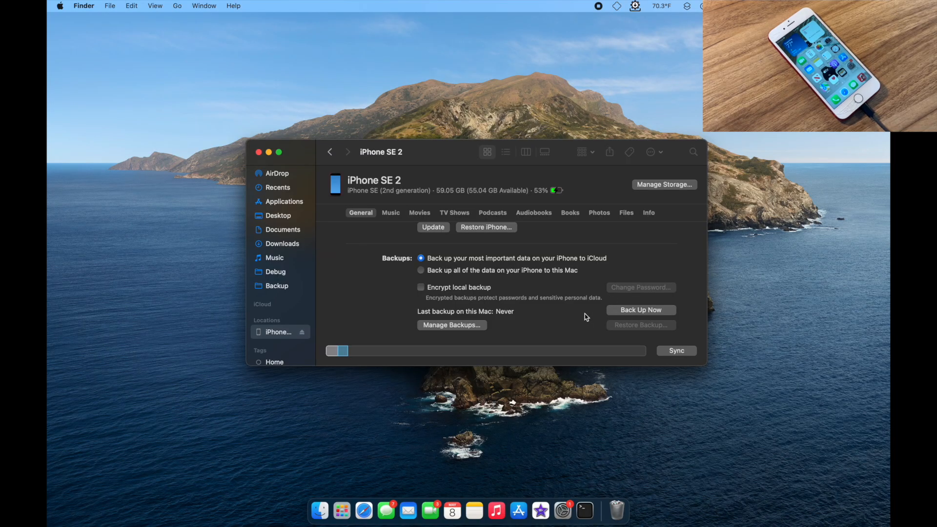
Run Back Up Now so the iPhone SE 2's last backup to this Mac reads Today, 5:38 PM.
scroll("down", 3)
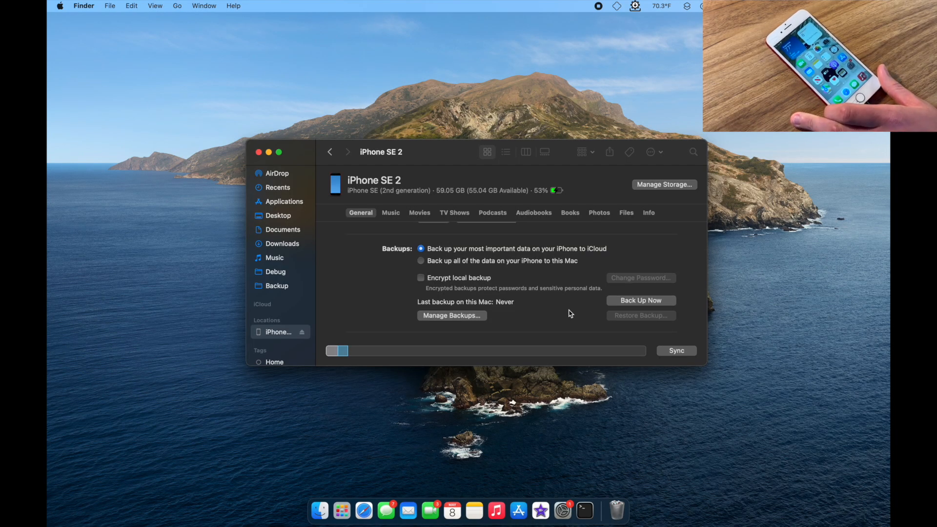
mouse_move(620, 312)
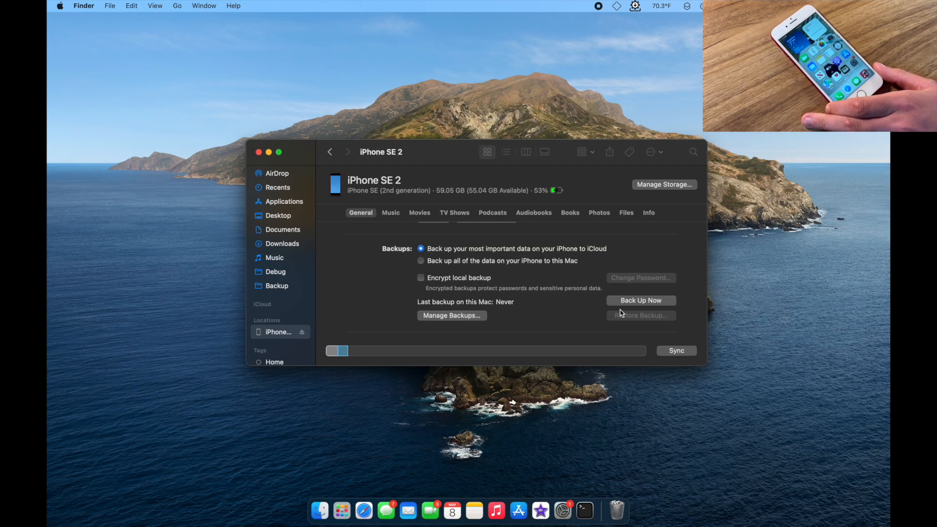
left_click(640, 300)
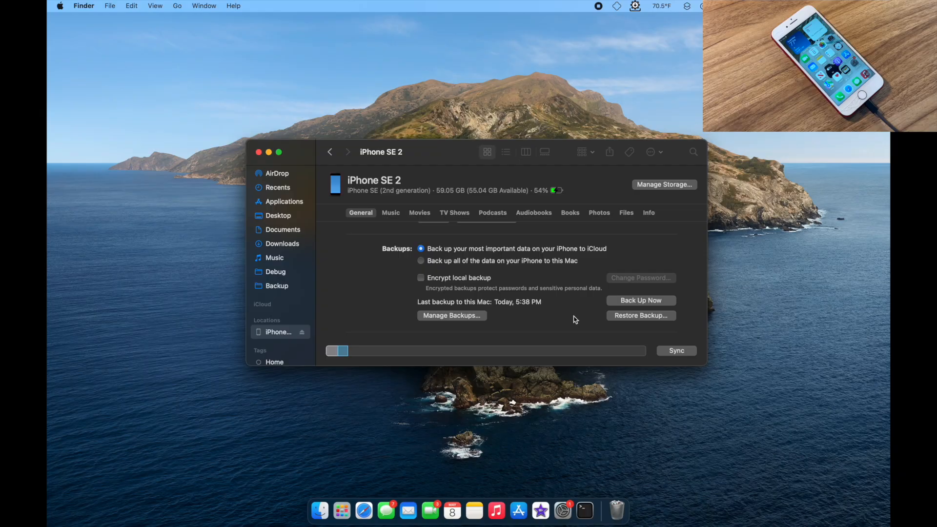
mouse_move(383, 307)
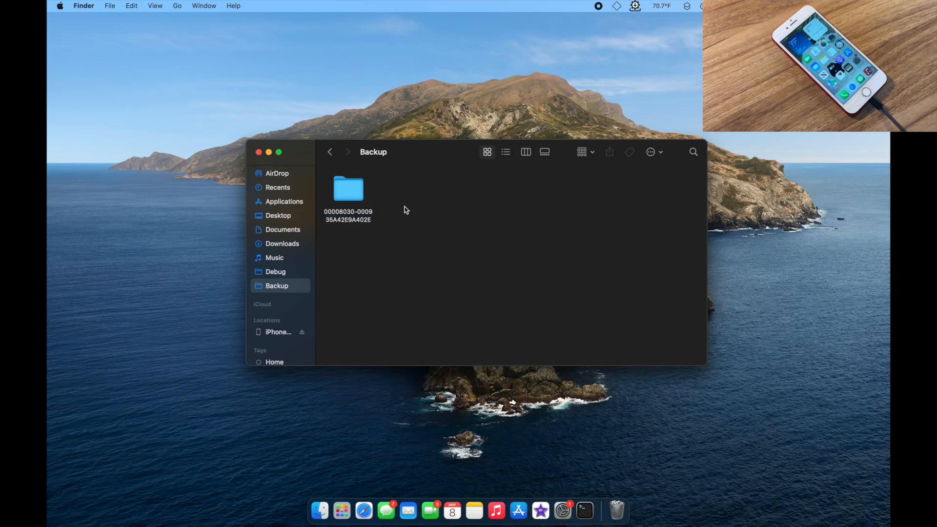
Enter the long-named device backup folder and select its Info.plist file.
left_click(348, 190)
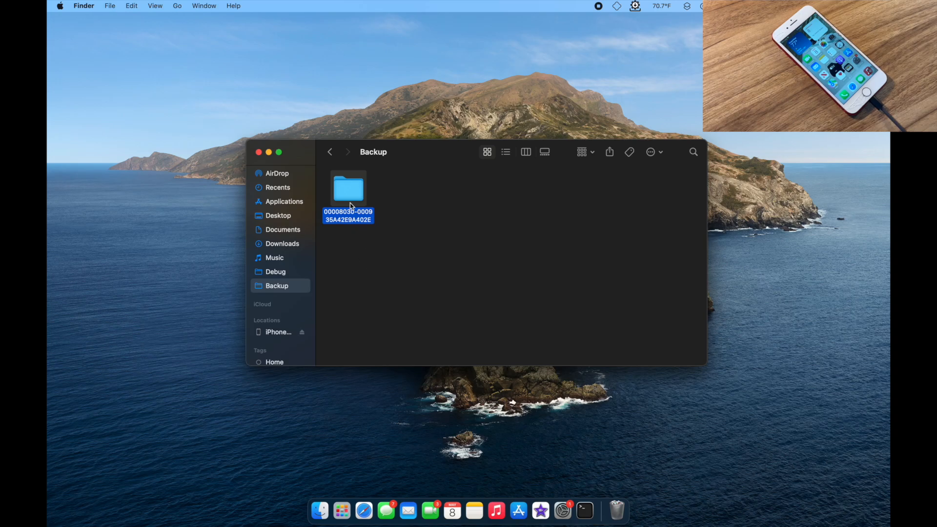
mouse_move(352, 200)
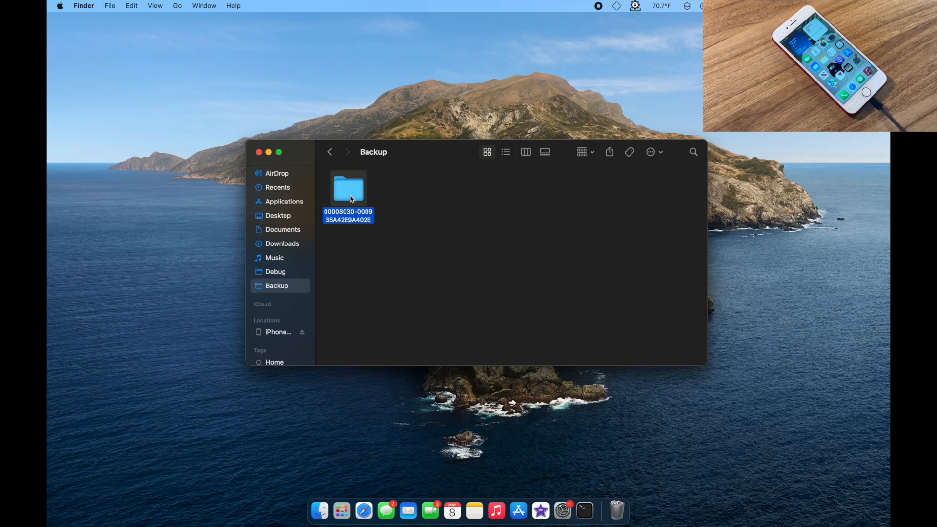
double_click(348, 188)
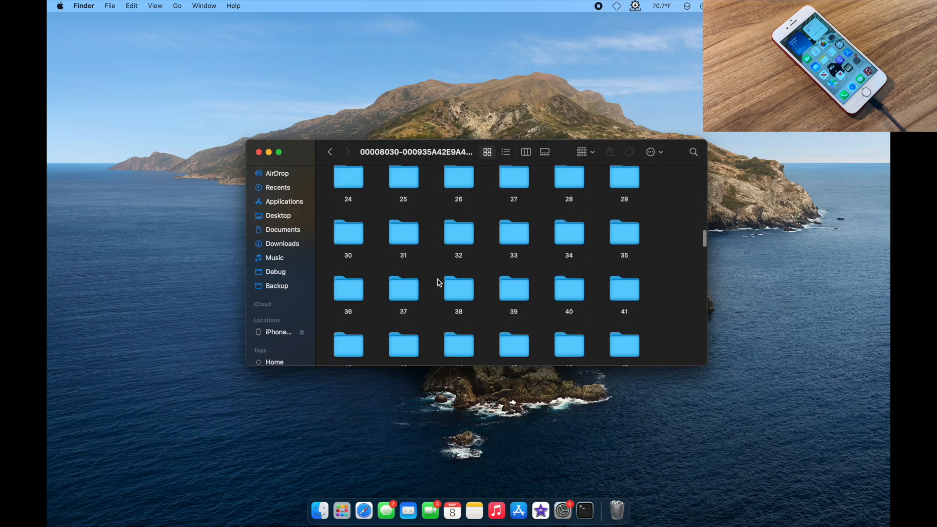
scroll("down", 3)
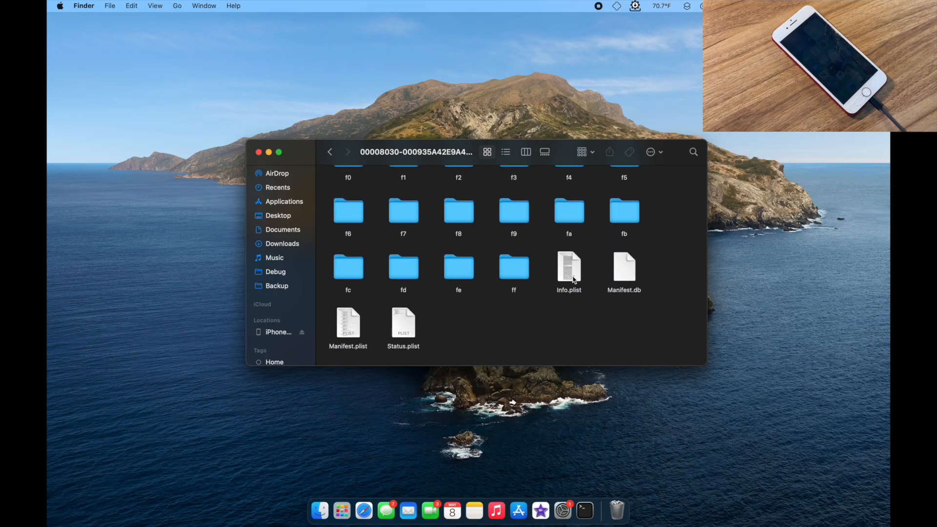
left_click(568, 269)
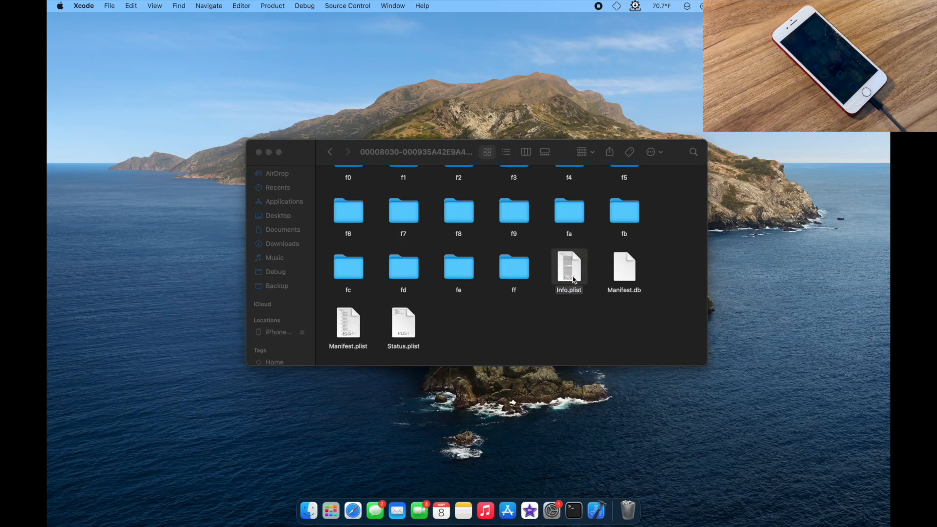
Change Info.plist's Product Version from 16.2 to 15.8 in Xcode and return to Finder.
double_click(568, 267)
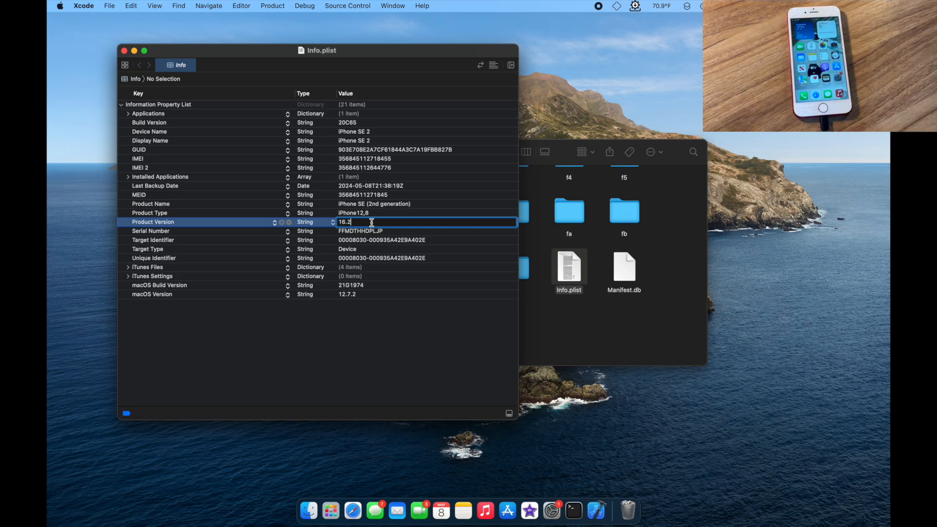
key("backspace")
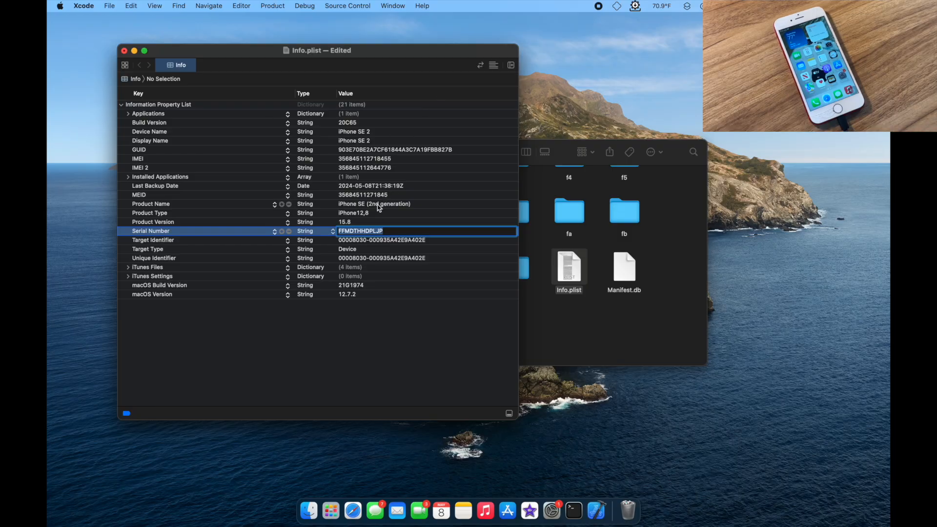
left_click(149, 212)
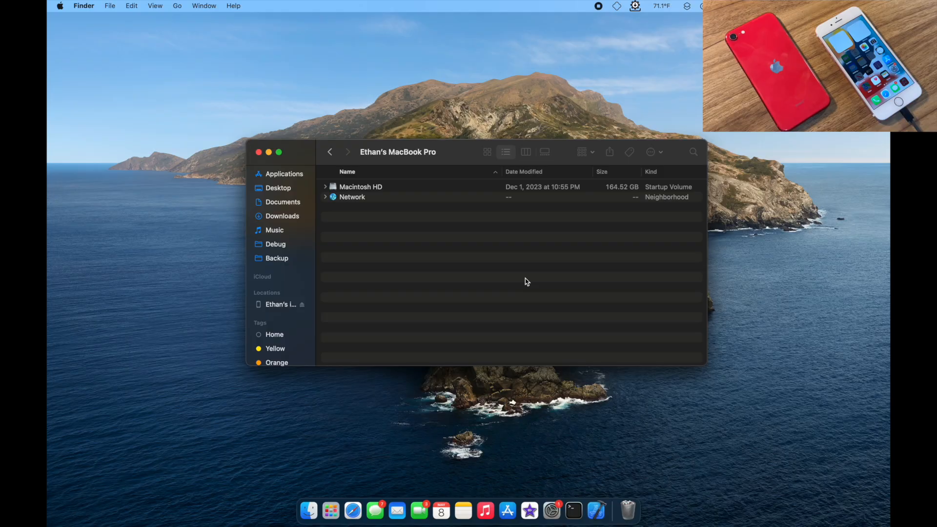
Rename the connected phone to 'iPhone 6s' on its Finder device page.
left_click(280, 304)
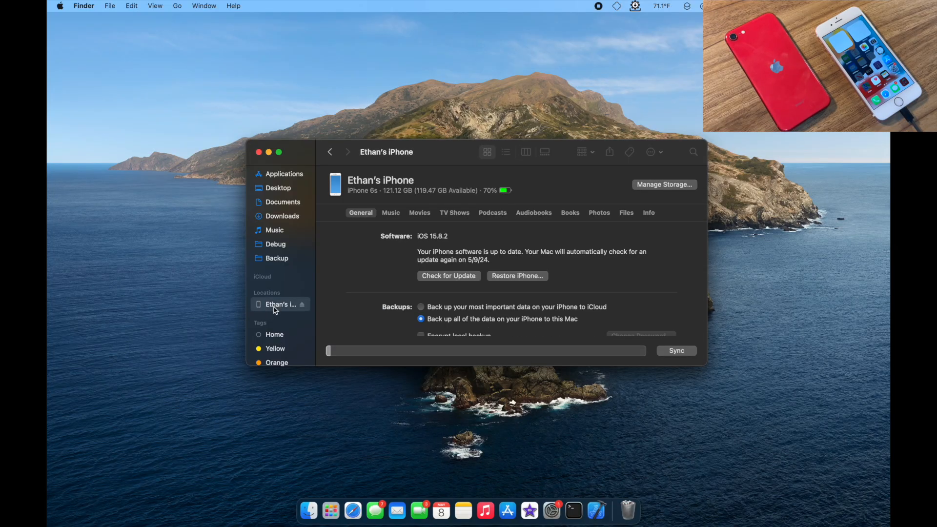
left_click(281, 304)
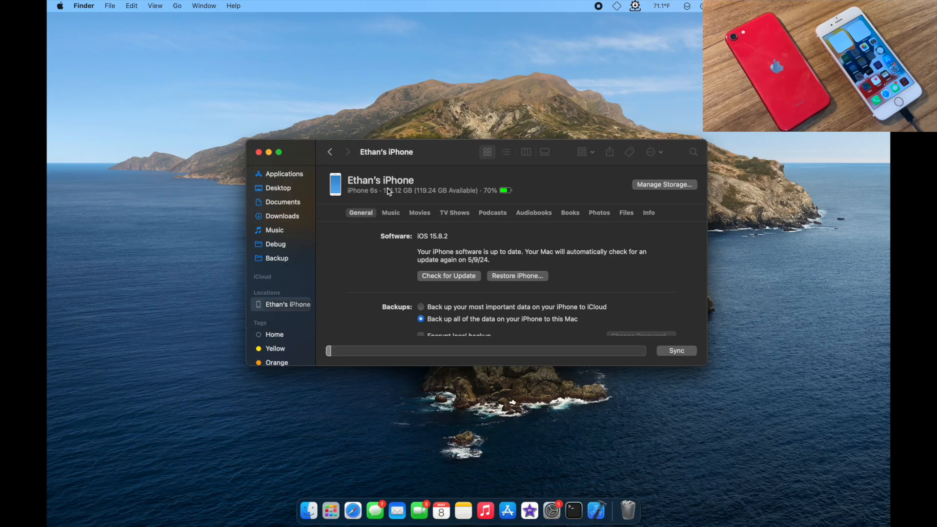
double_click(381, 180)
type("iPhone 6s")
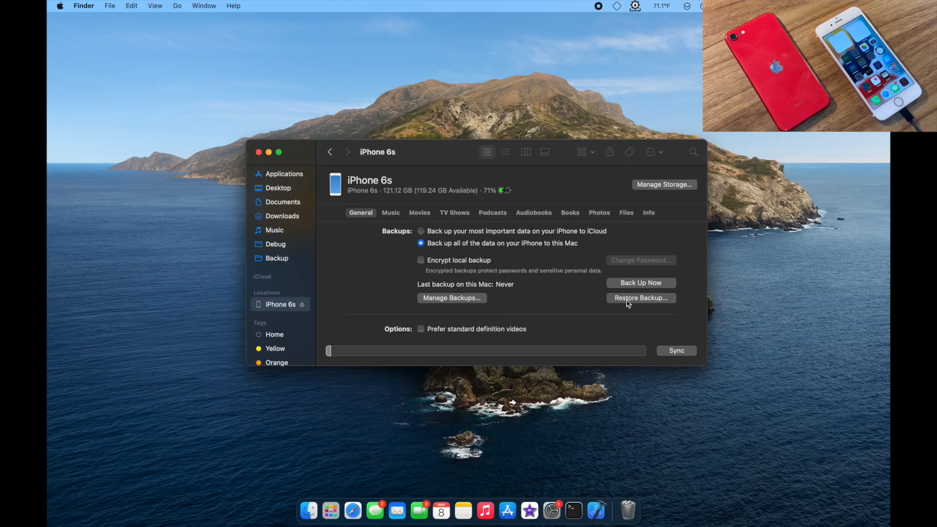
Restore the iPhone SE 2 backup onto it, confirming Erase and Restore.
left_click(640, 298)
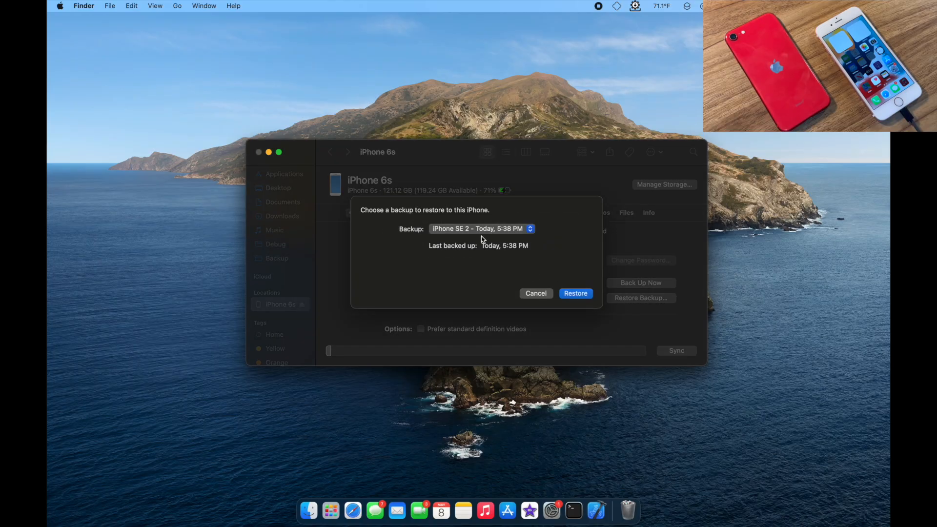
mouse_move(494, 237)
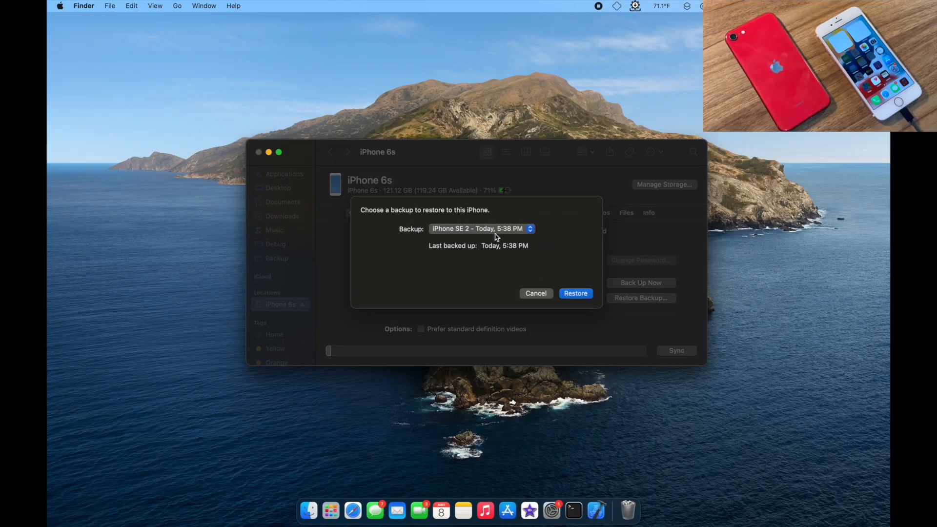
mouse_move(493, 243)
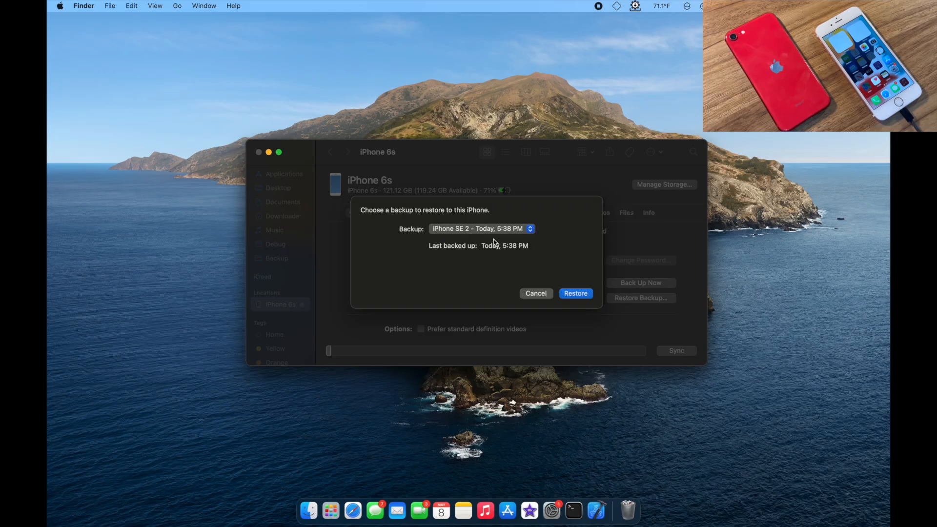
left_click(575, 294)
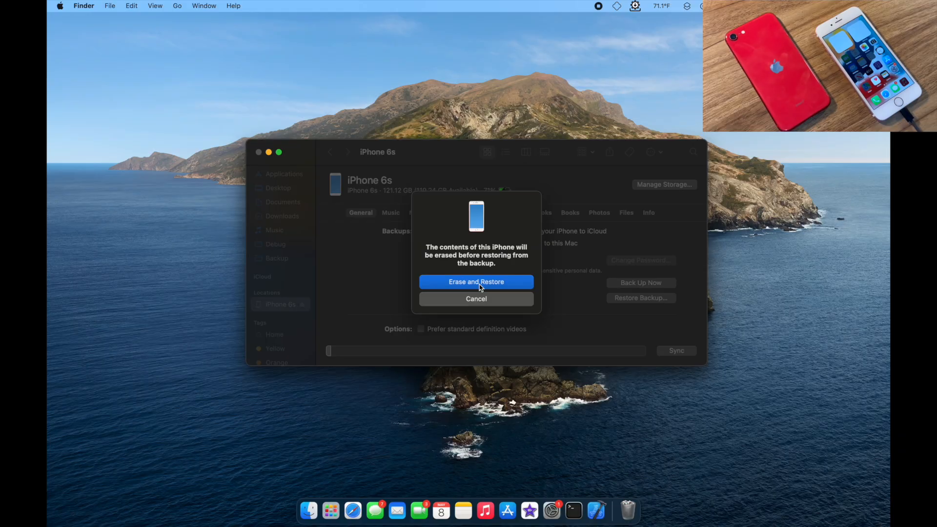
left_click(476, 281)
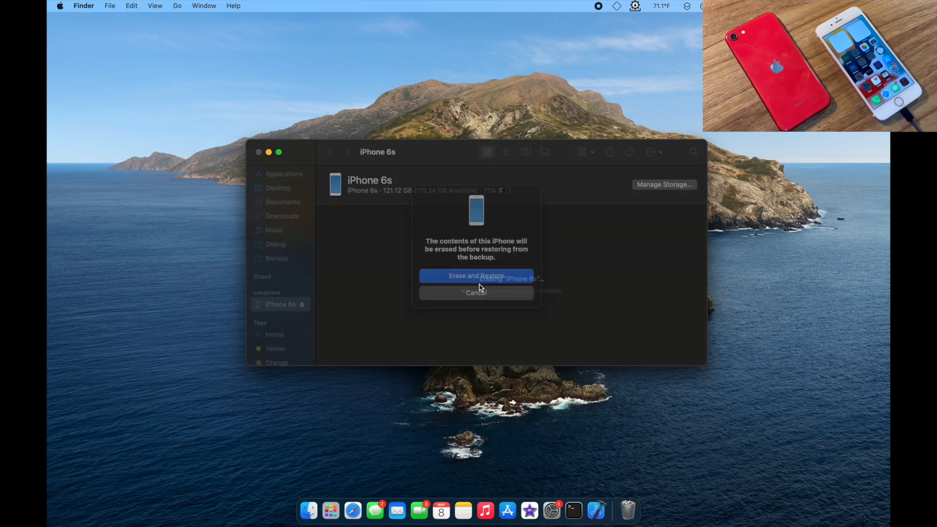
left_click(476, 275)
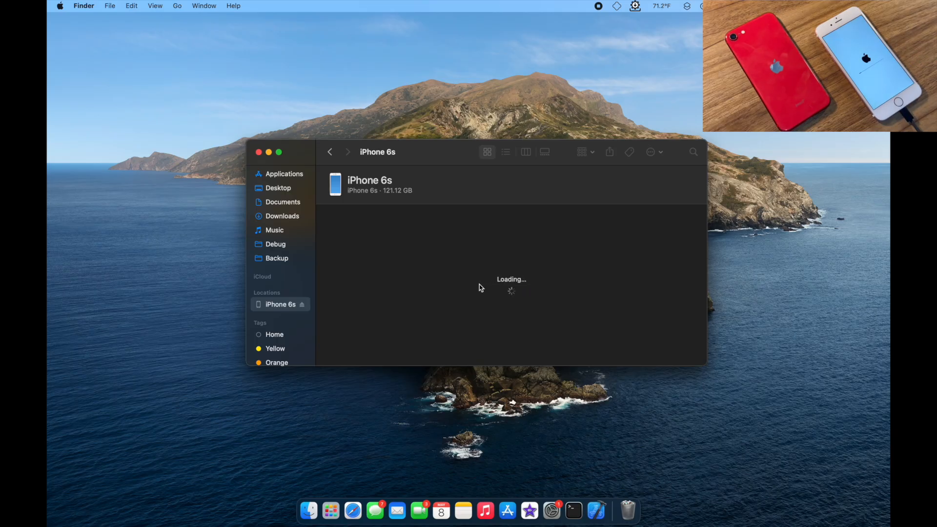
mouse_move(428, 313)
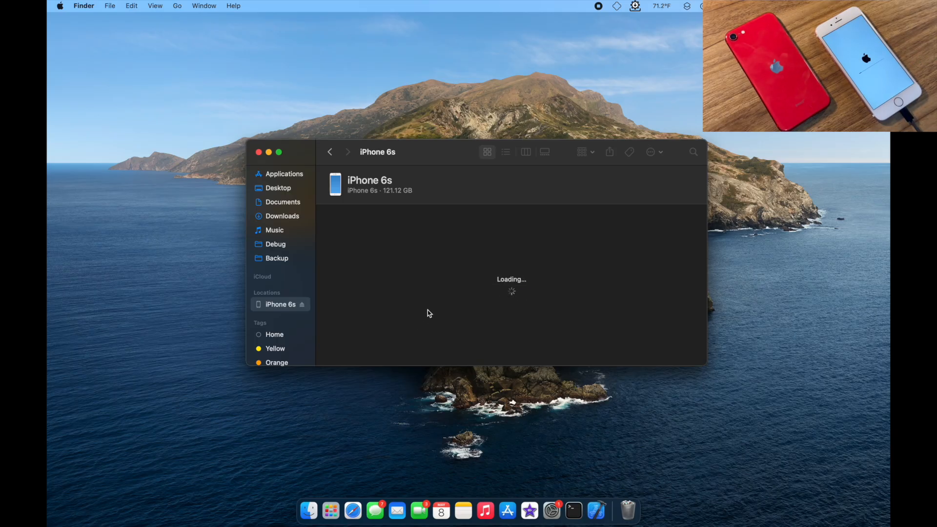
mouse_move(436, 312)
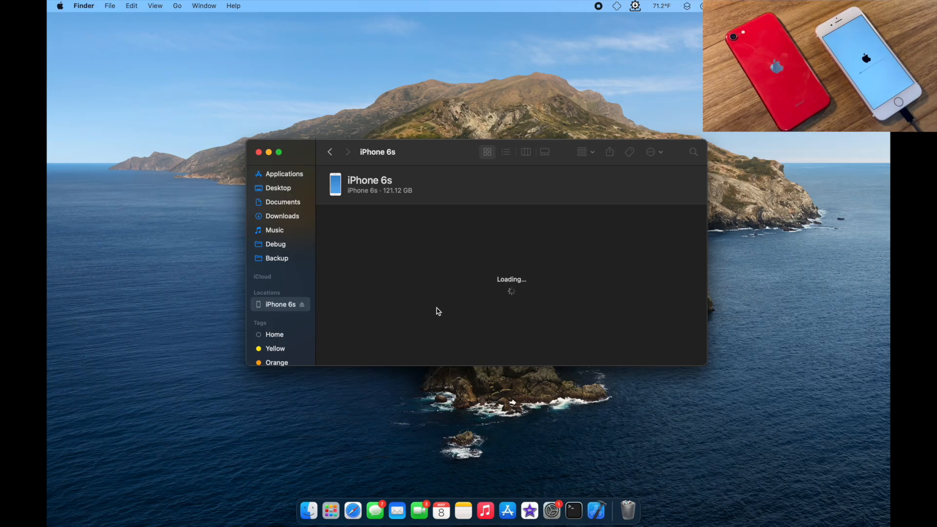